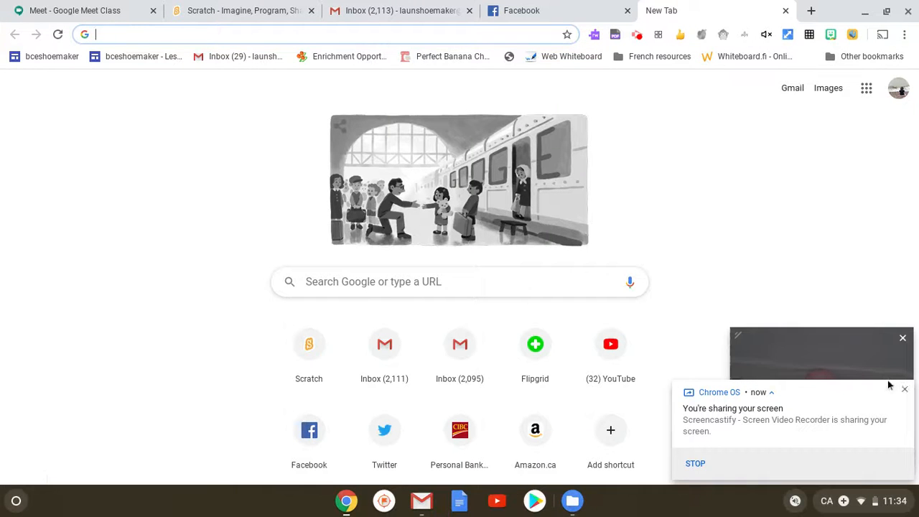
Step: Go to vocaroo.com from the Chrome address bar suggestion
click(905, 390)
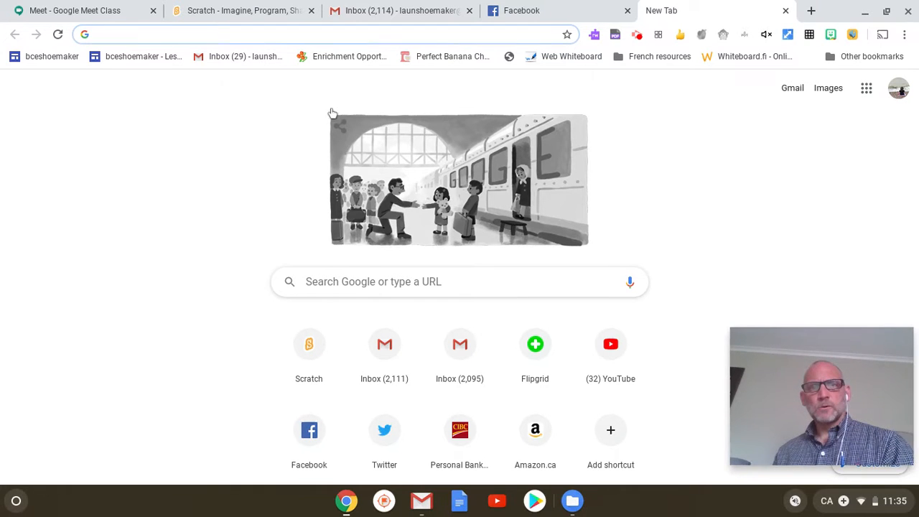
mouse_move(274, 98)
text(v)
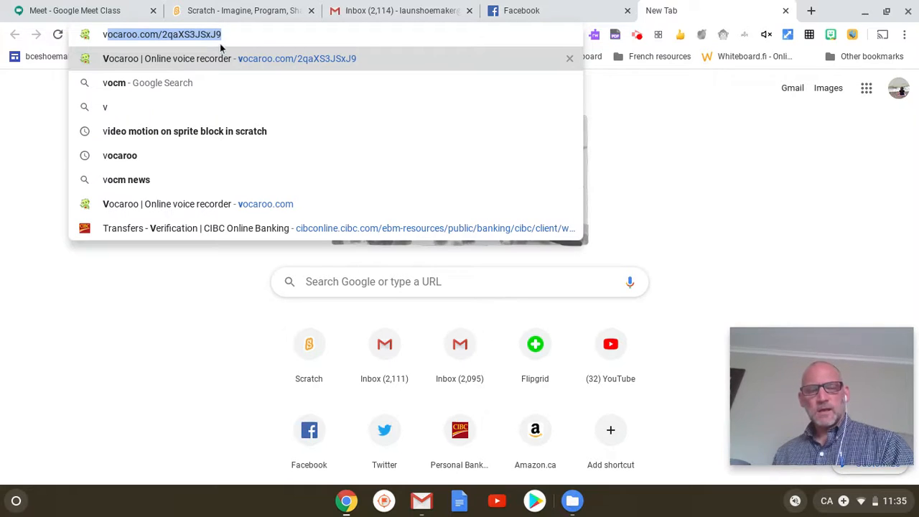
text(ocaroo)
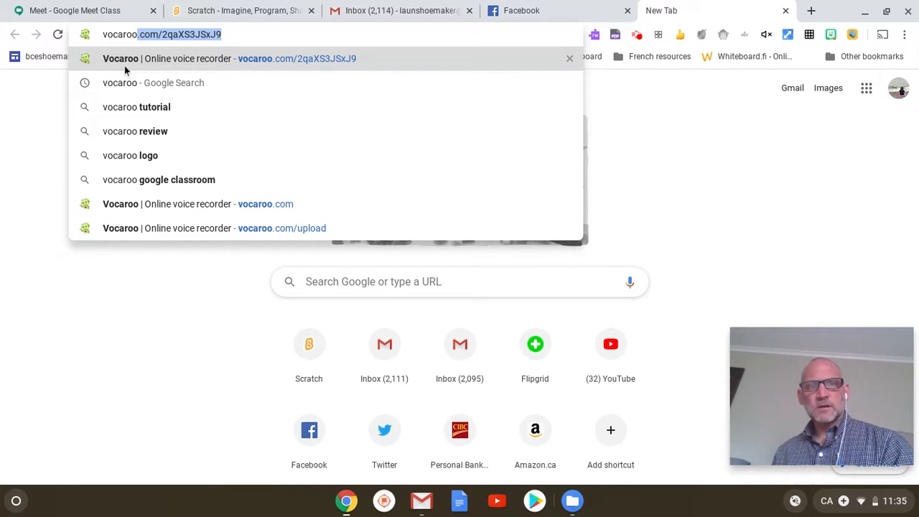
click(229, 58)
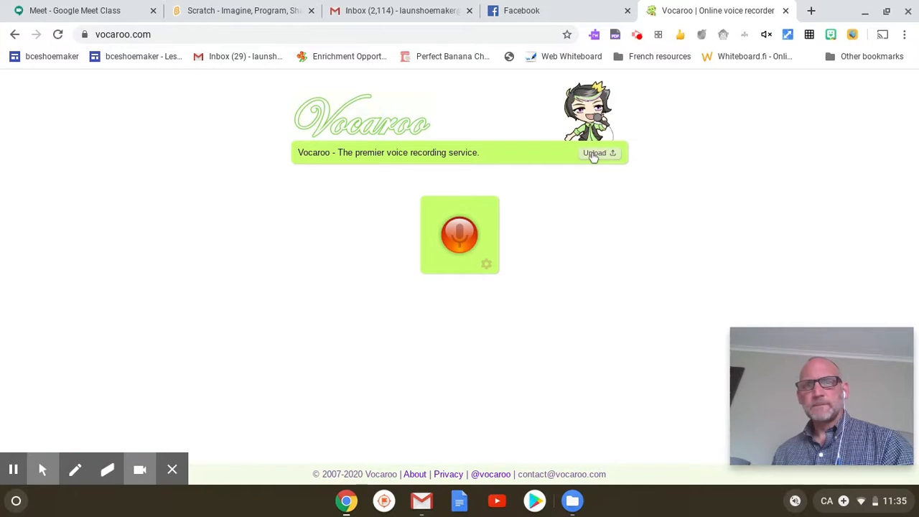
mouse_move(37, 423)
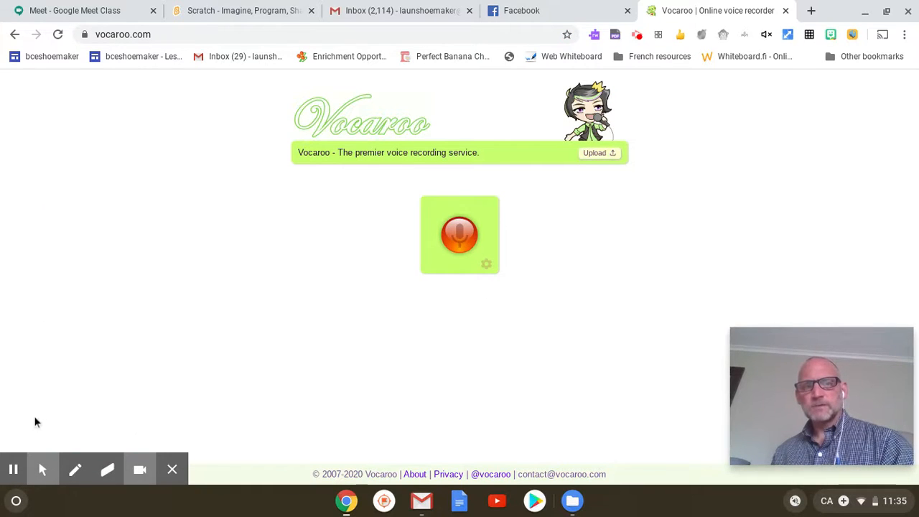
mouse_move(11, 444)
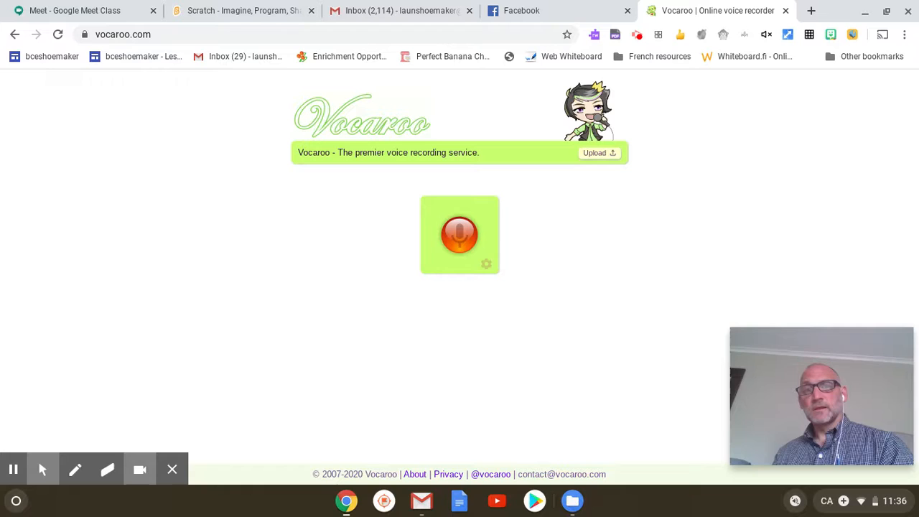
Step: Start a new voice recording with the red microphone button
click(460, 235)
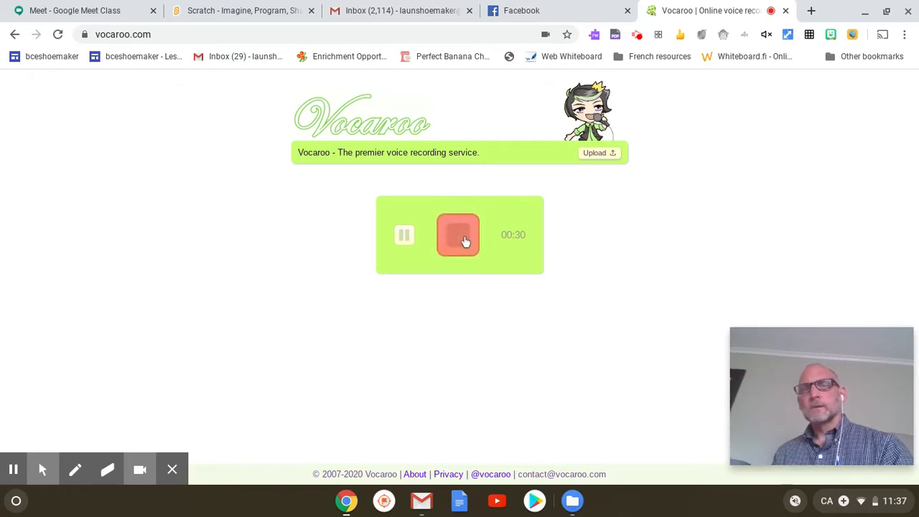
Step: Stop the recording at 30 seconds and play it back in full
click(457, 236)
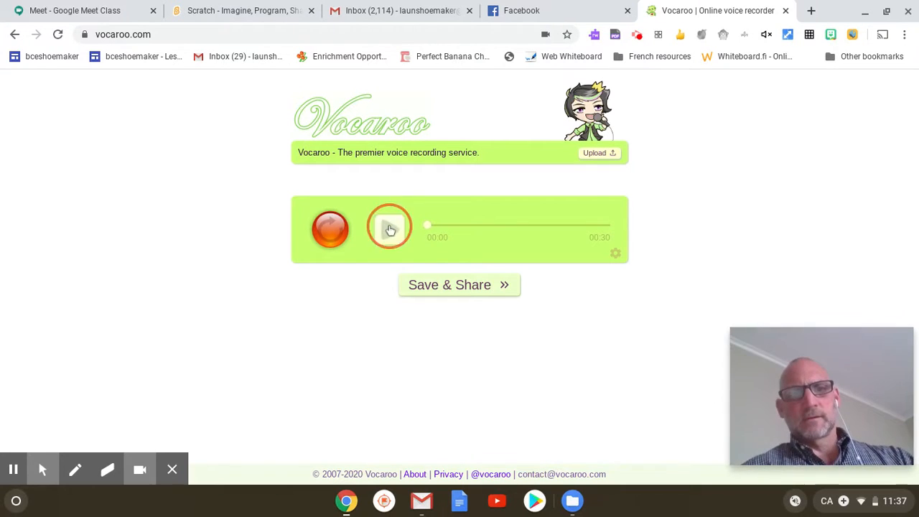
click(390, 228)
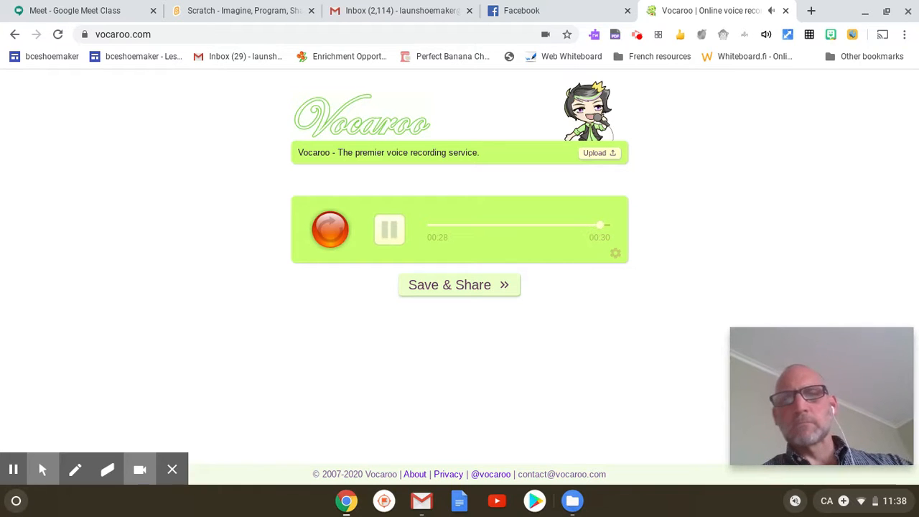
click(390, 228)
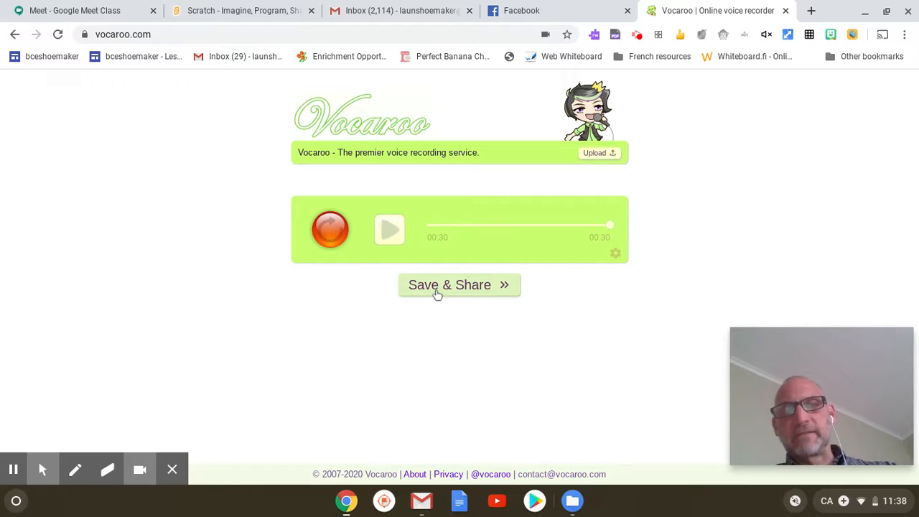
Step: Save & Share the recording, then email its share link via Gmail
click(460, 285)
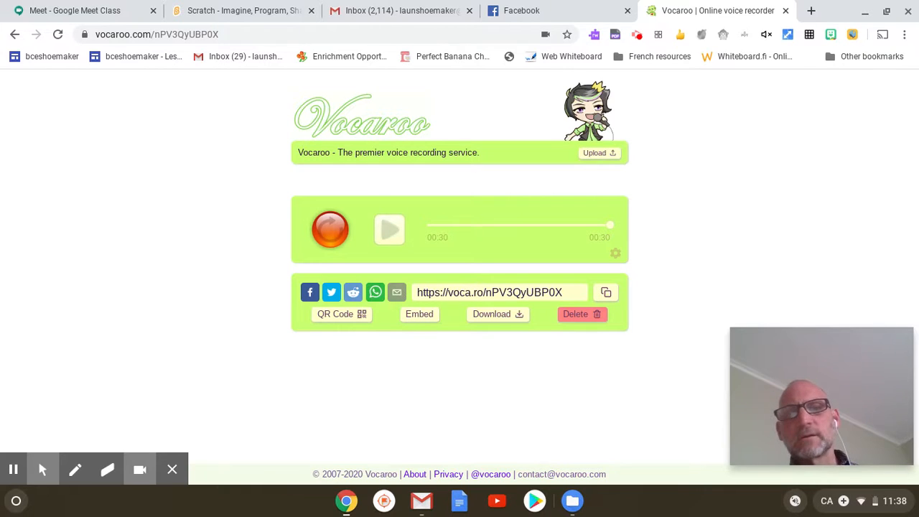
click(396, 293)
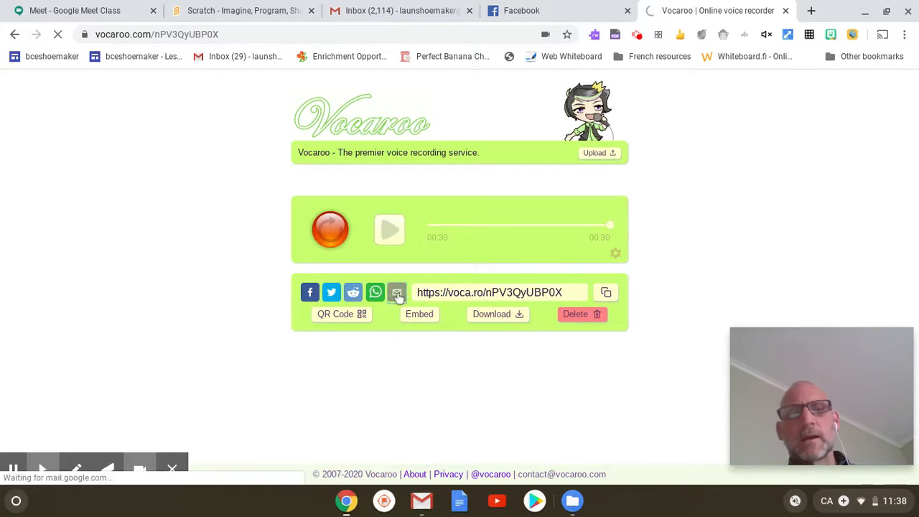
click(396, 293)
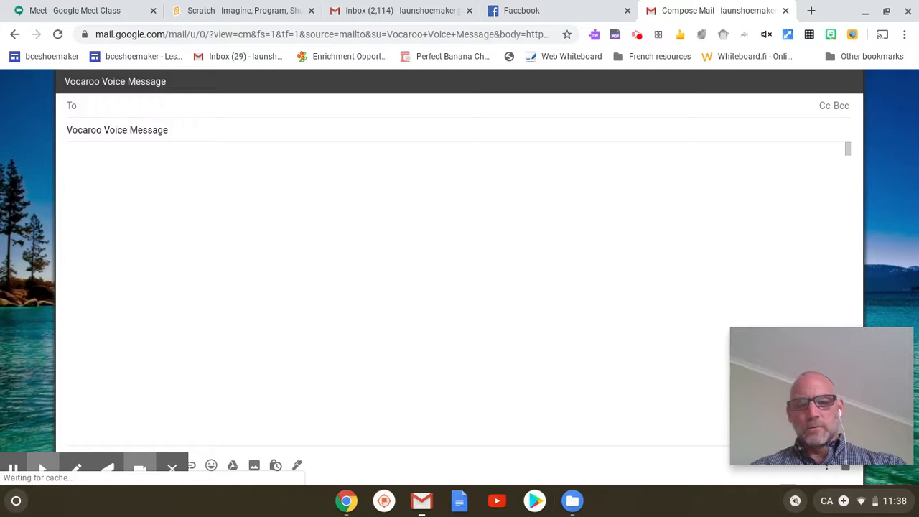
Step: Address the Vocaroo Voice Message email to the contact matching 'Laiu'
text(Laiu)
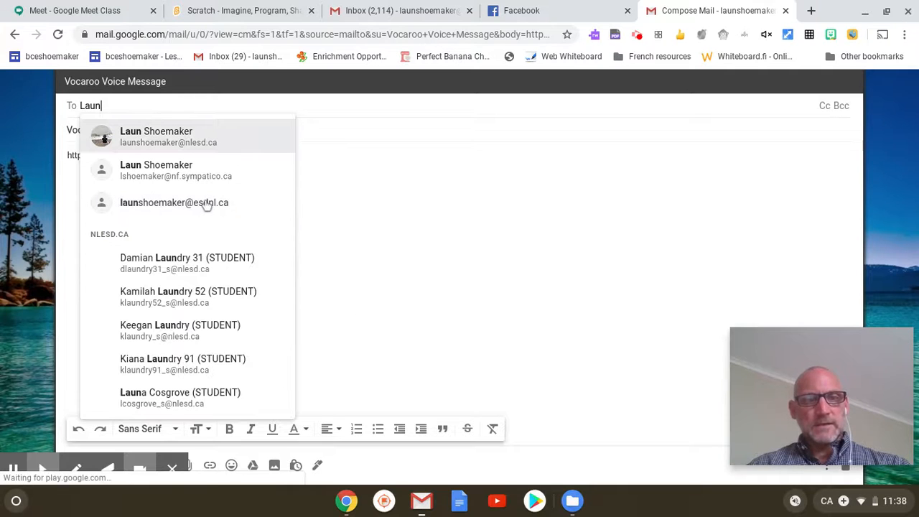
click(168, 137)
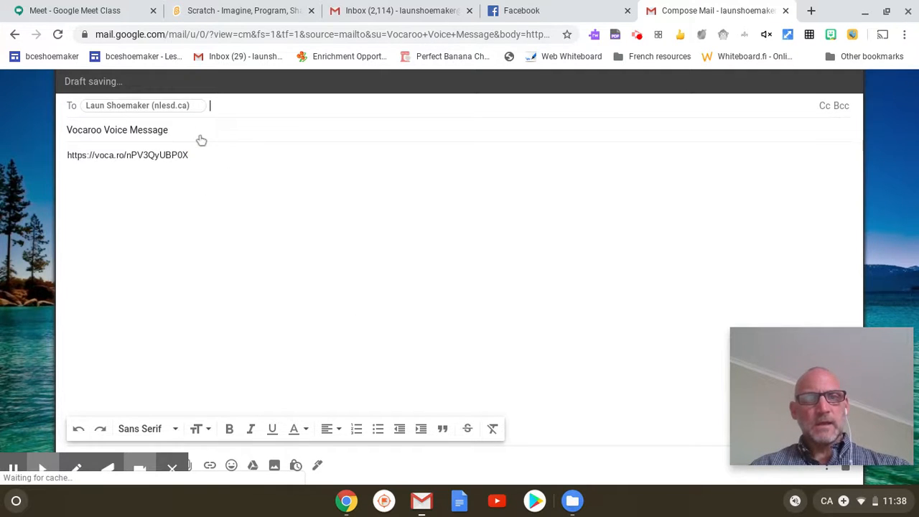